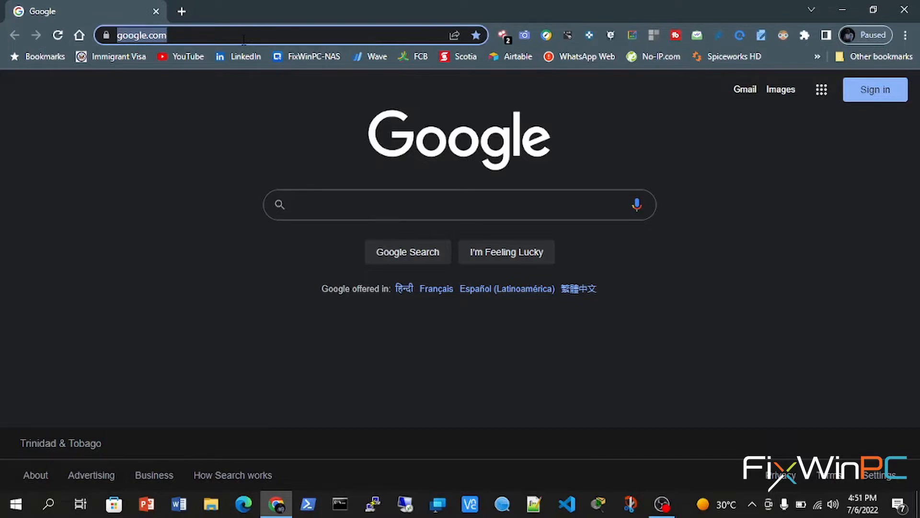
- Go to dell.com/support and load the page listing the Latitude E7250/7250 as a viewed product
{"action": "type", "text": "dell"}
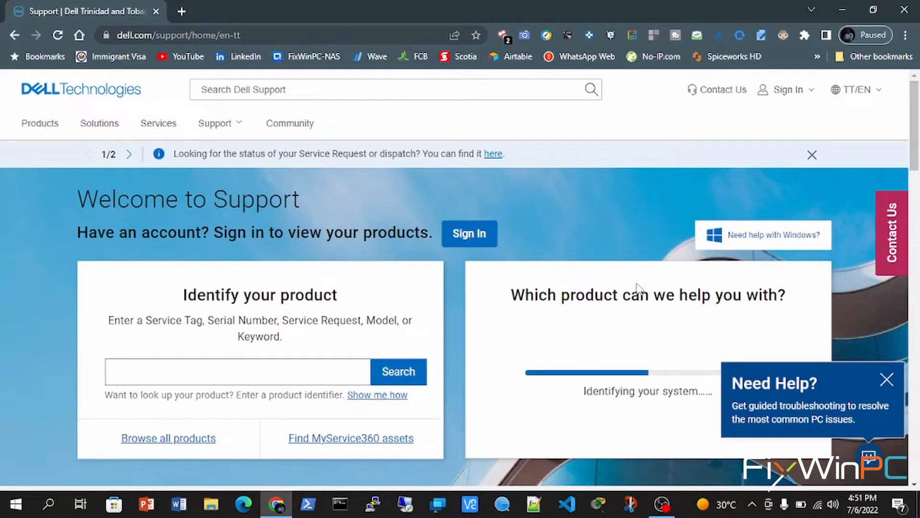
{"action": "left_click", "coordinate": [886, 379]}
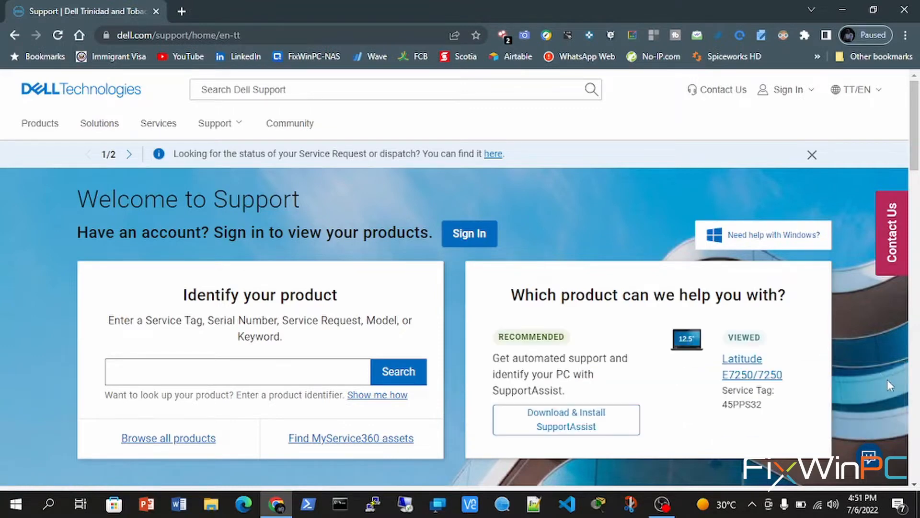
{"action": "mouse_move", "coordinate": [581, 339]}
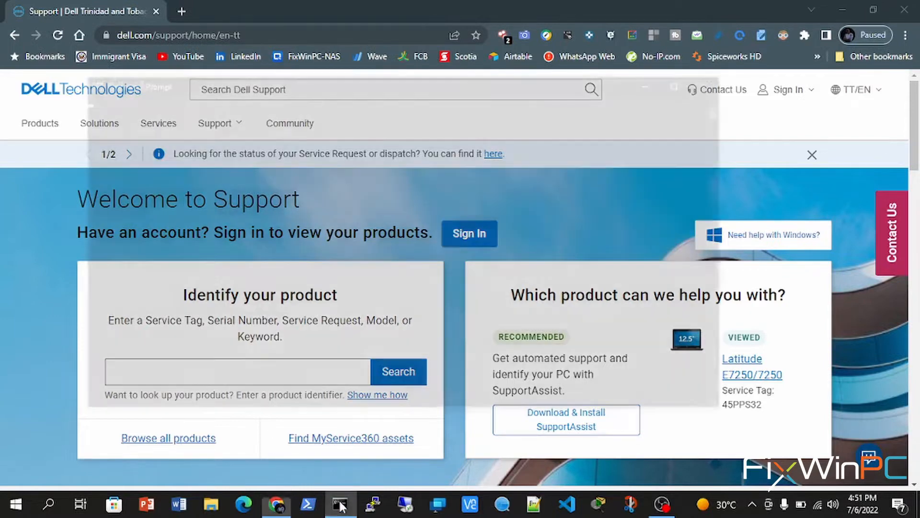
{"action": "left_click", "coordinate": [340, 503]}
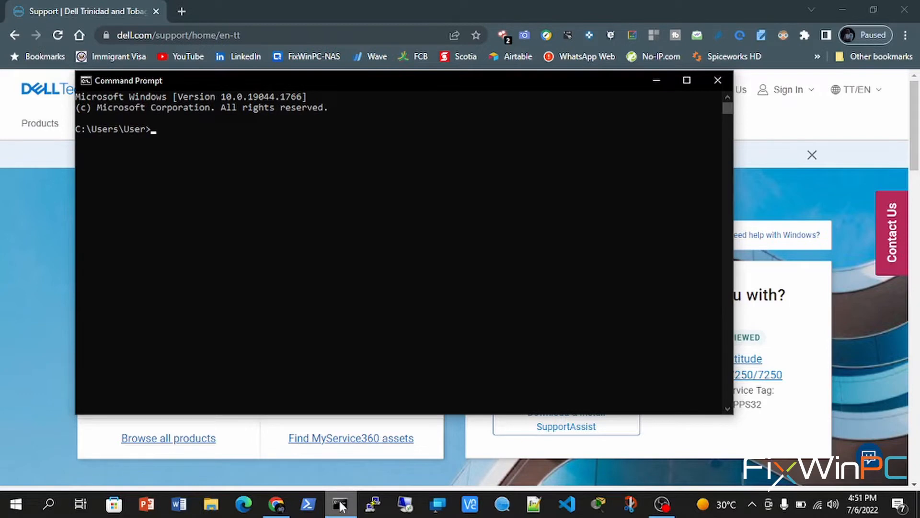
{"action": "type", "text": "wmic bios get seria"}
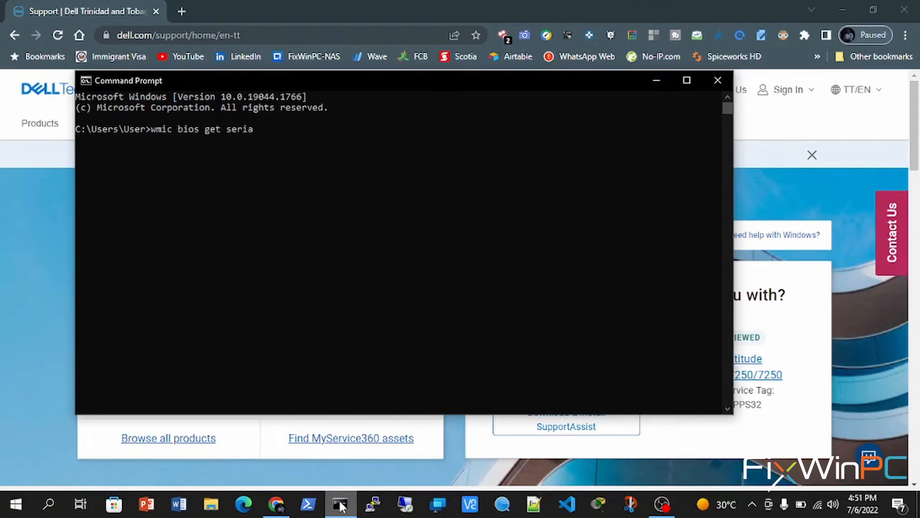
{"action": "type", "text": "lnumber"}
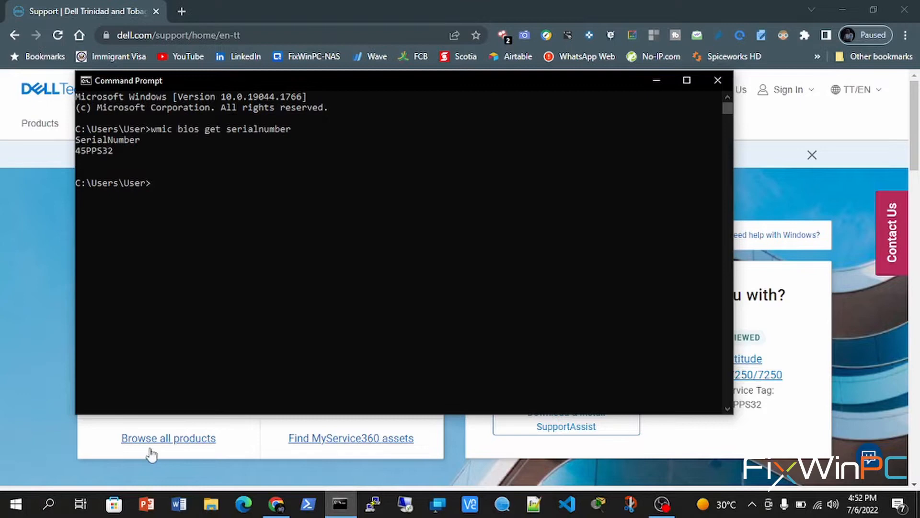
{"action": "double_click", "coordinate": [94, 151]}
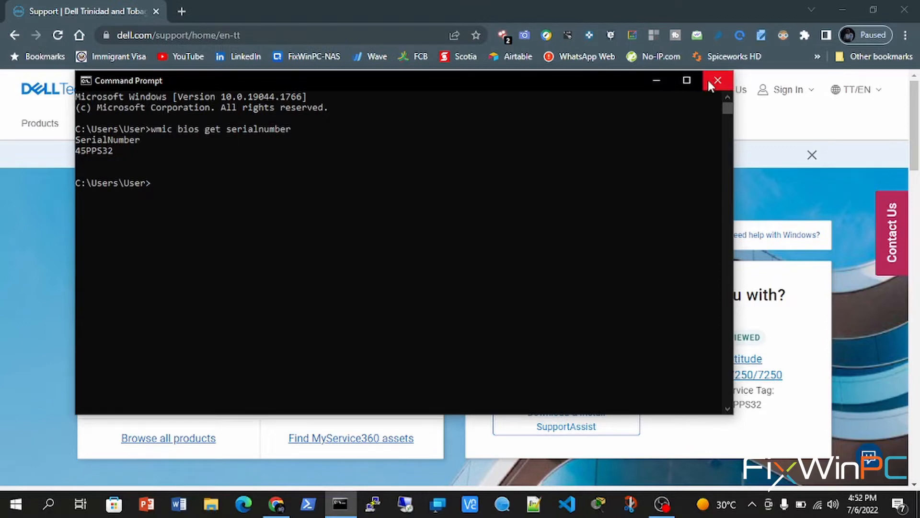
{"action": "left_click", "coordinate": [716, 81]}
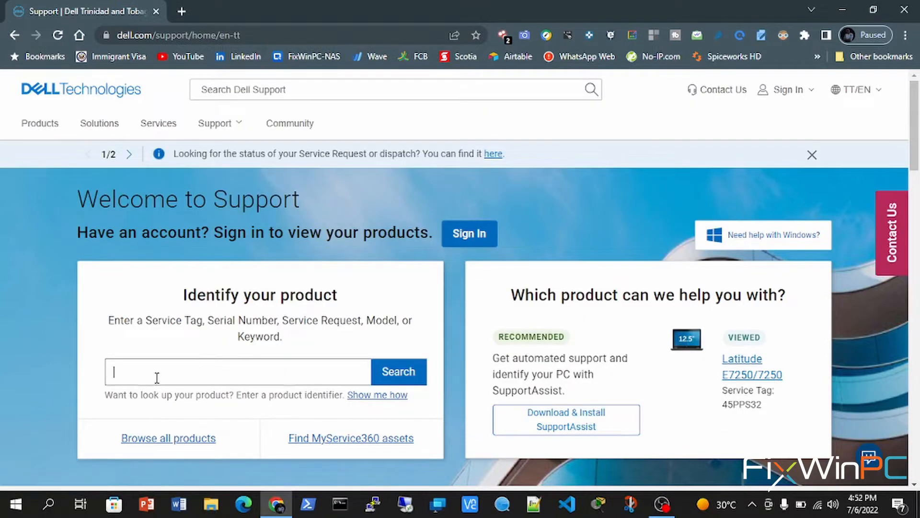
- Search Dell Support for service tag 45PPS32 to reach the Latitude E7250/7250 support page
{"action": "type", "text": "45PPS32"}
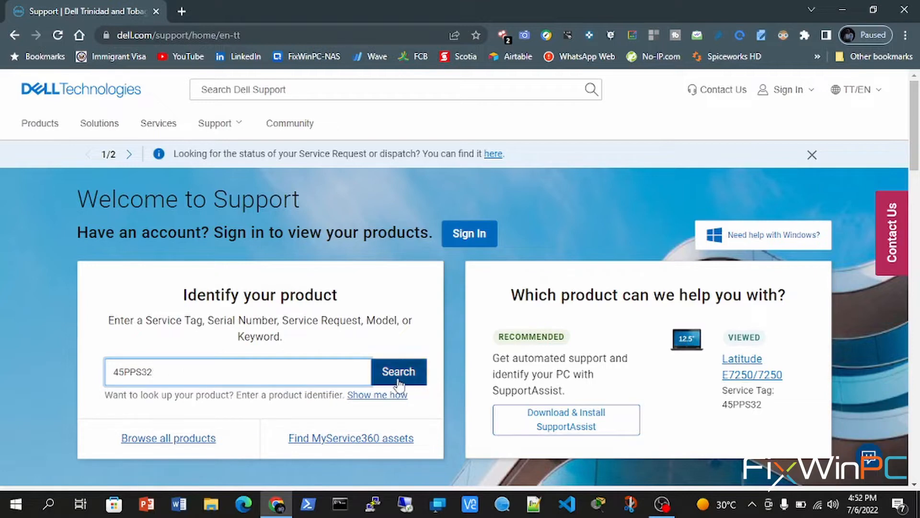
{"action": "left_click", "coordinate": [234, 371]}
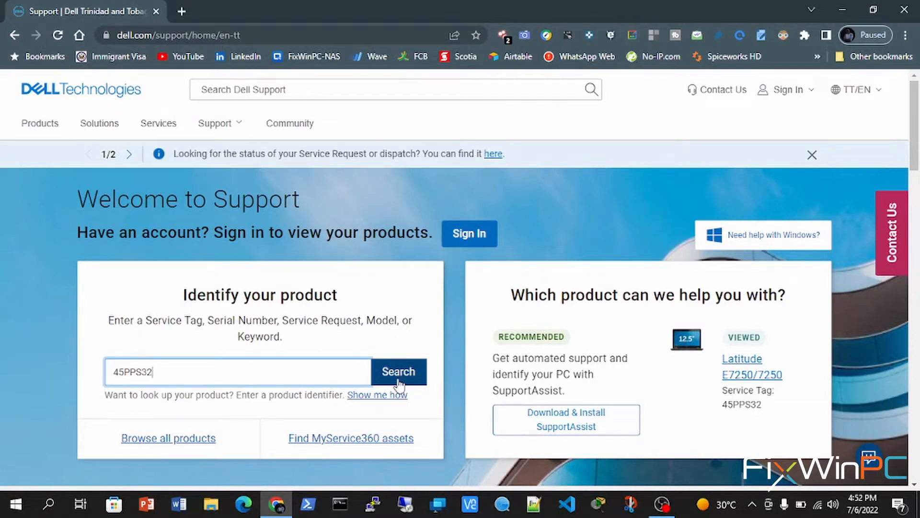
{"action": "left_click", "coordinate": [398, 372]}
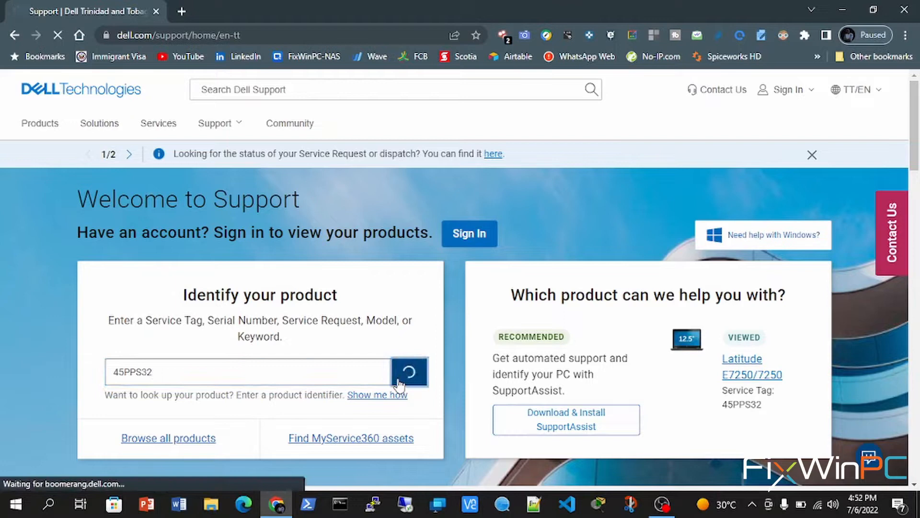
{"action": "left_click", "coordinate": [409, 371]}
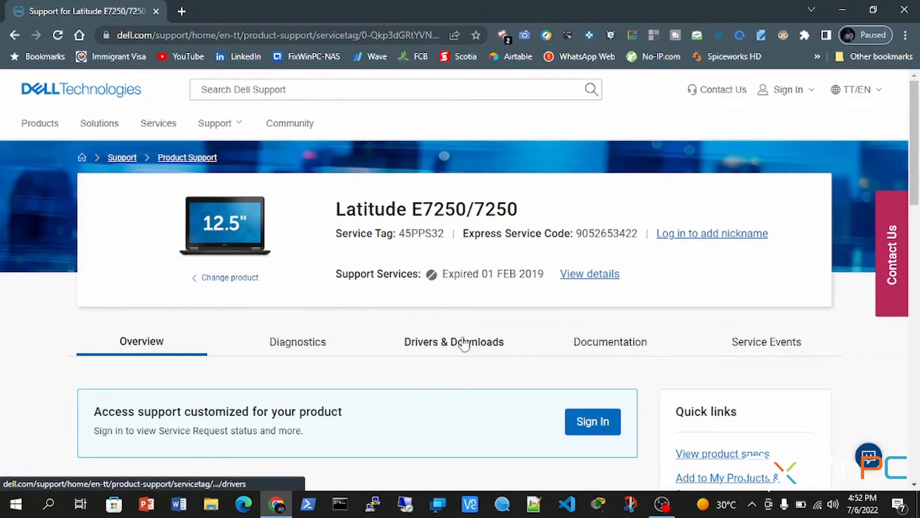
- Filter Drivers & Downloads to Windows 10 64-bit and the BIOS category
{"action": "left_click", "coordinate": [454, 341]}
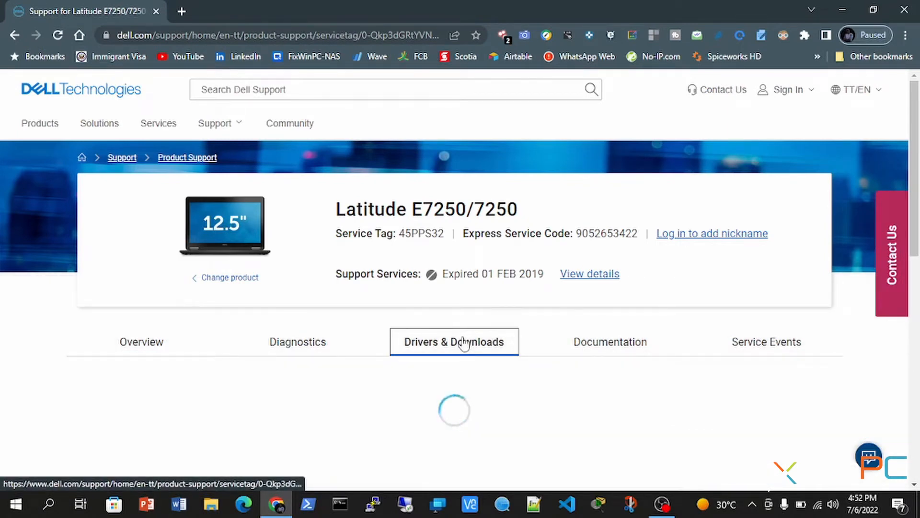
{"action": "left_click", "coordinate": [454, 341]}
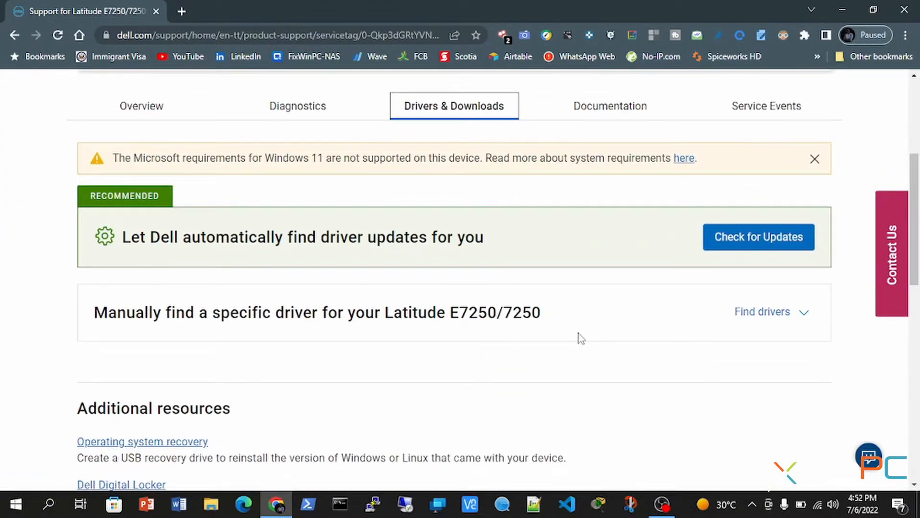
{"action": "mouse_move", "coordinate": [737, 319]}
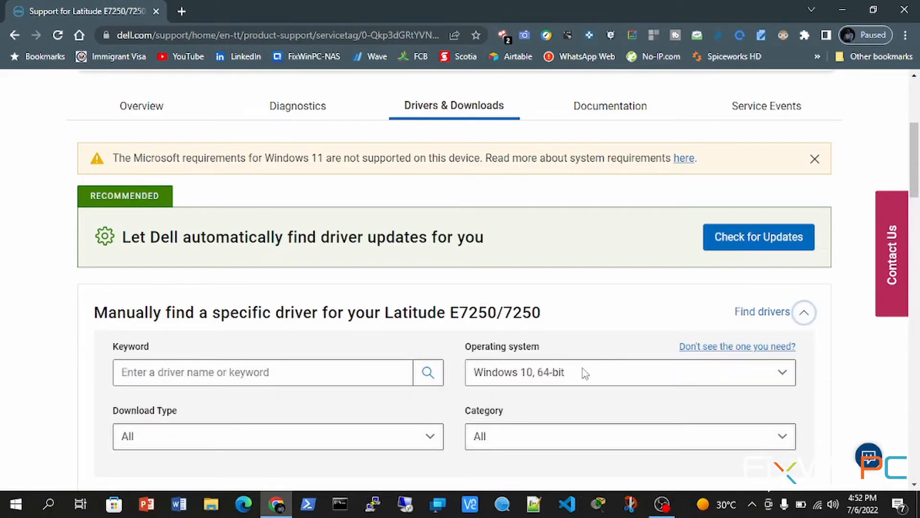
{"action": "left_click", "coordinate": [629, 371]}
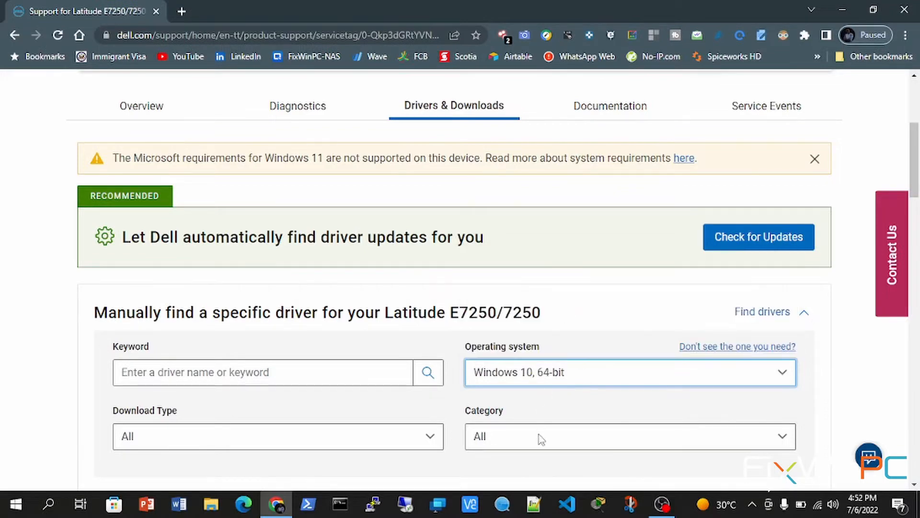
{"action": "left_click", "coordinate": [629, 436]}
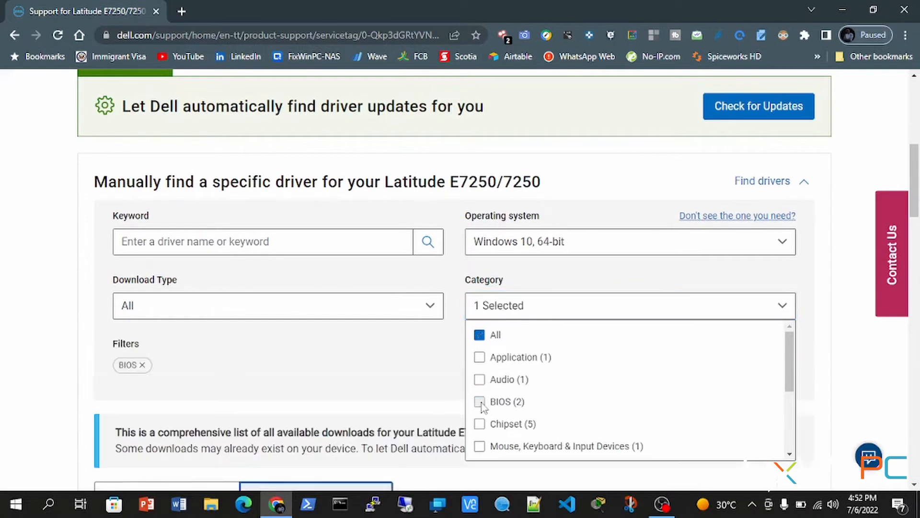
{"action": "scroll", "scroll_direction": "down", "scroll_amount": 3}
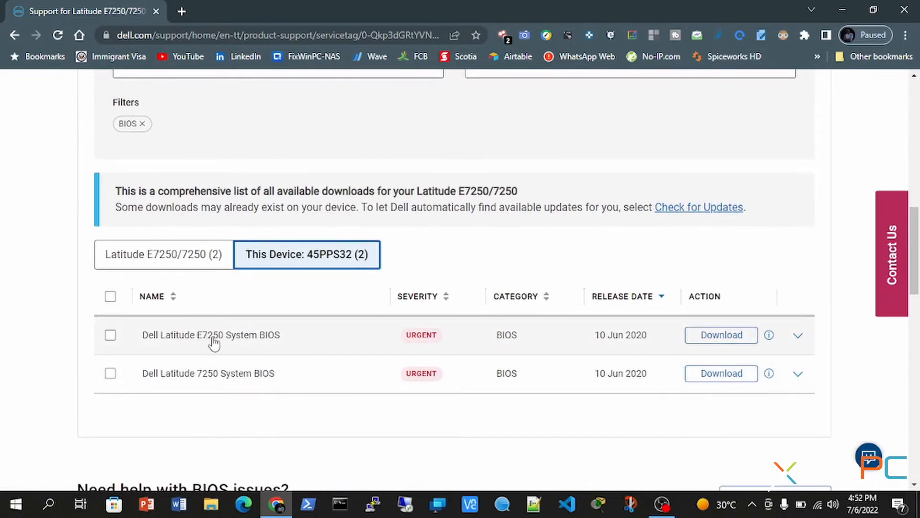
{"action": "left_click", "coordinate": [13, 504]}
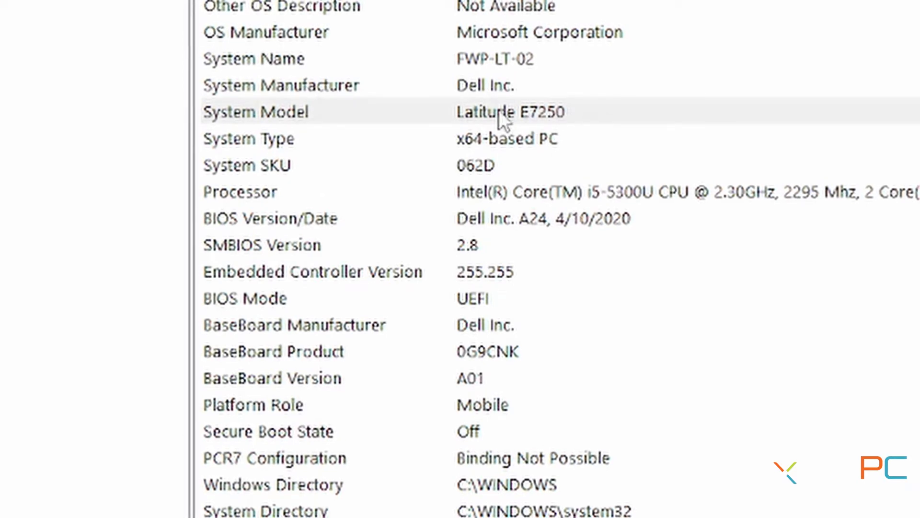
{"action": "mouse_move", "coordinate": [551, 229]}
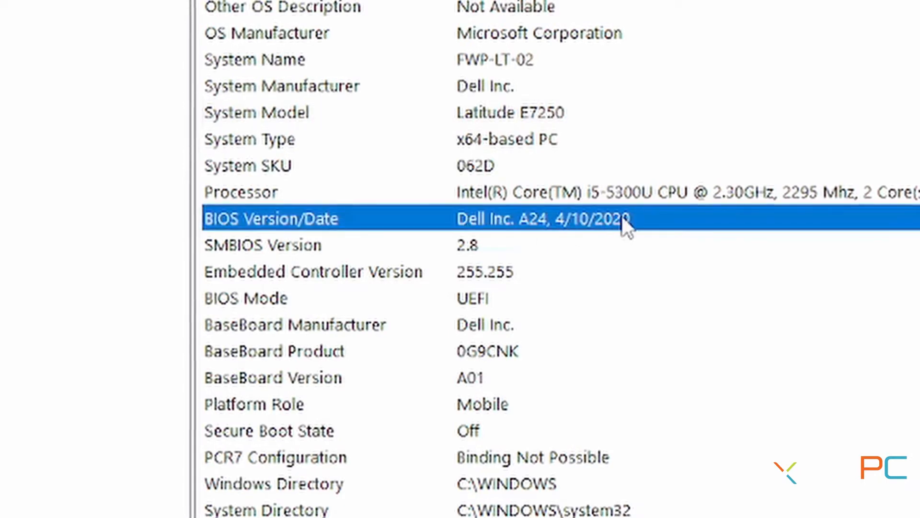
{"action": "mouse_move", "coordinate": [508, 213]}
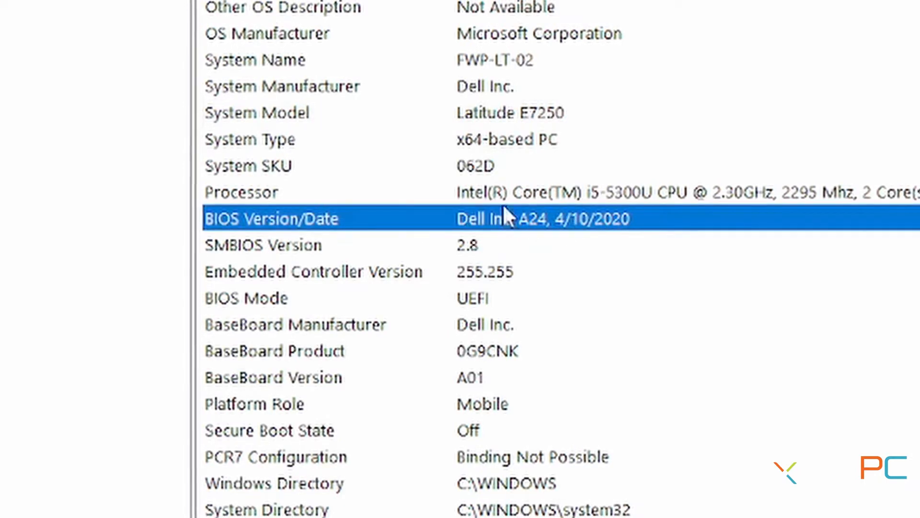
{"action": "mouse_move", "coordinate": [784, 329]}
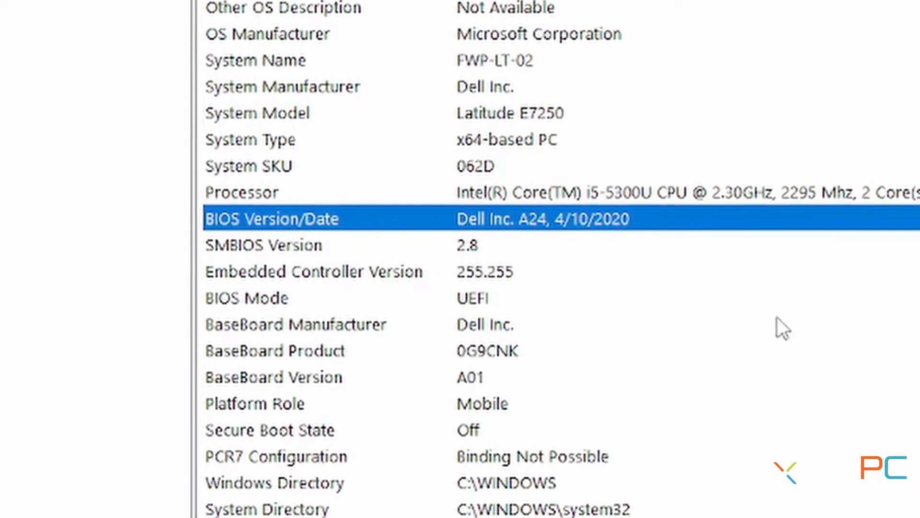
{"action": "mouse_move", "coordinate": [455, 133]}
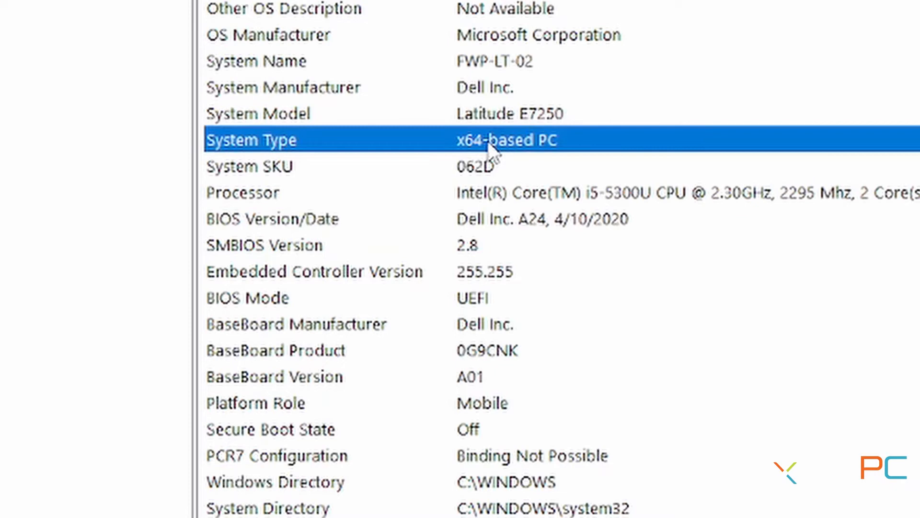
{"action": "left_click", "coordinate": [258, 113]}
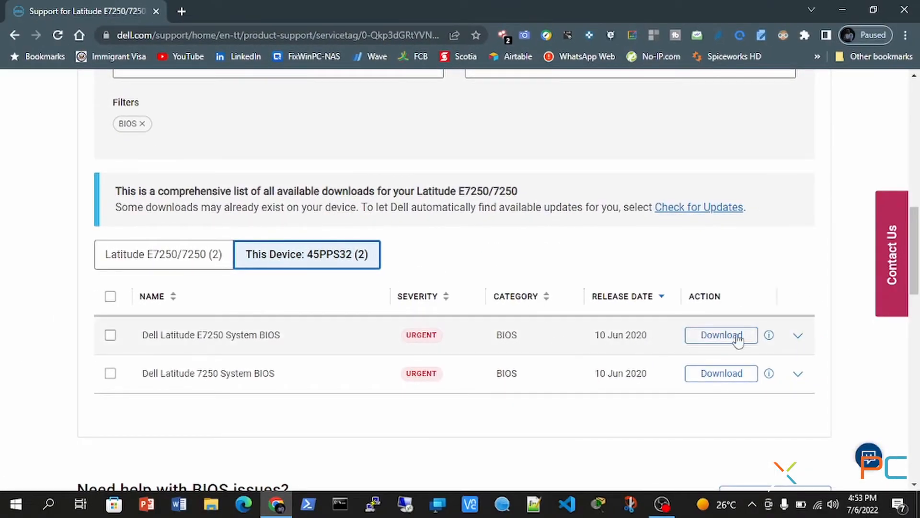
- Expand the System BIOS A24 entry and save E7250A24.exe into Downloads
{"action": "left_click", "coordinate": [798, 334]}
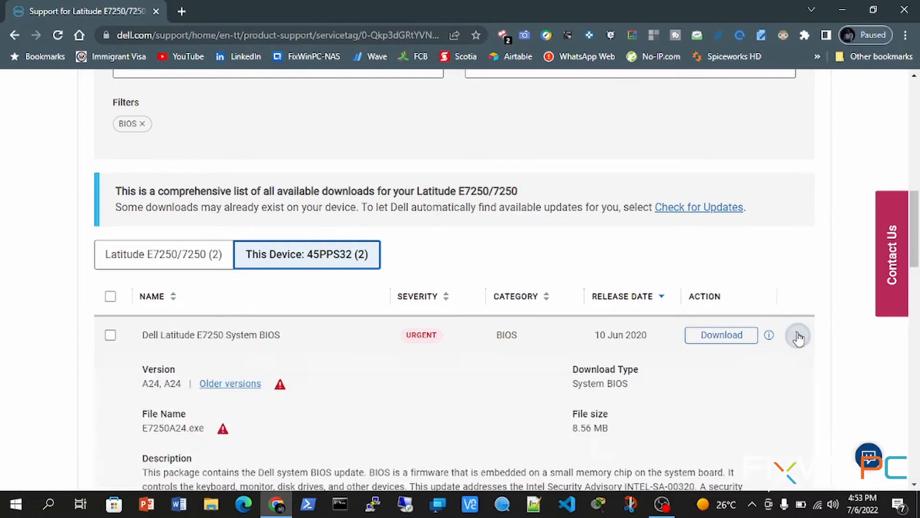
{"action": "left_click", "coordinate": [797, 335]}
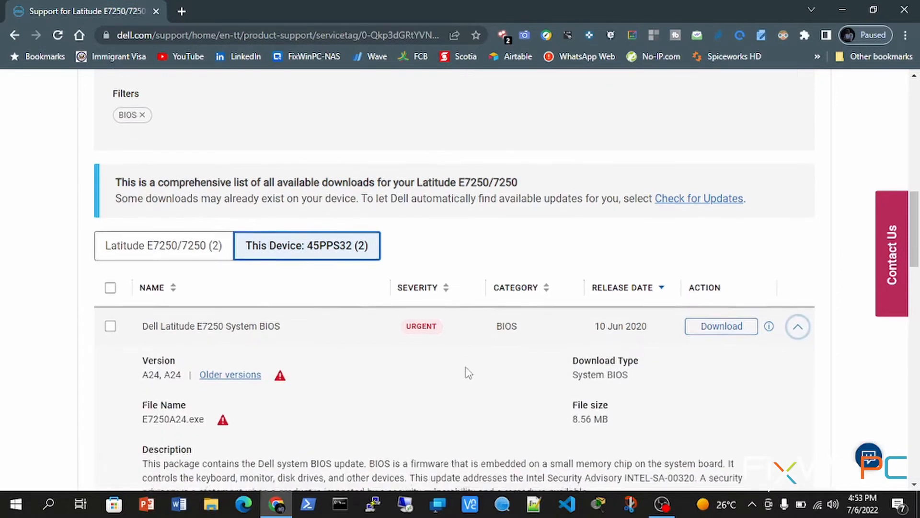
{"action": "scroll", "scroll_direction": "down", "scroll_amount": 3}
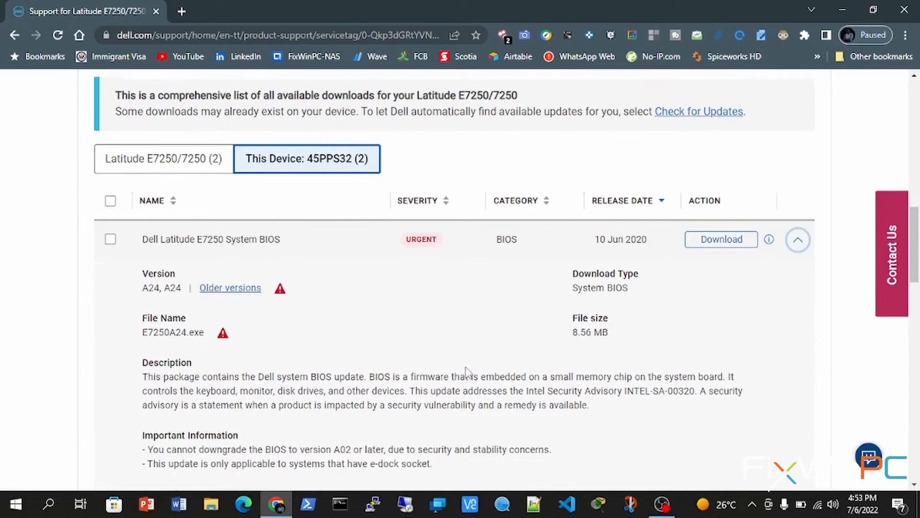
{"action": "scroll", "scroll_direction": "down", "scroll_amount": 3}
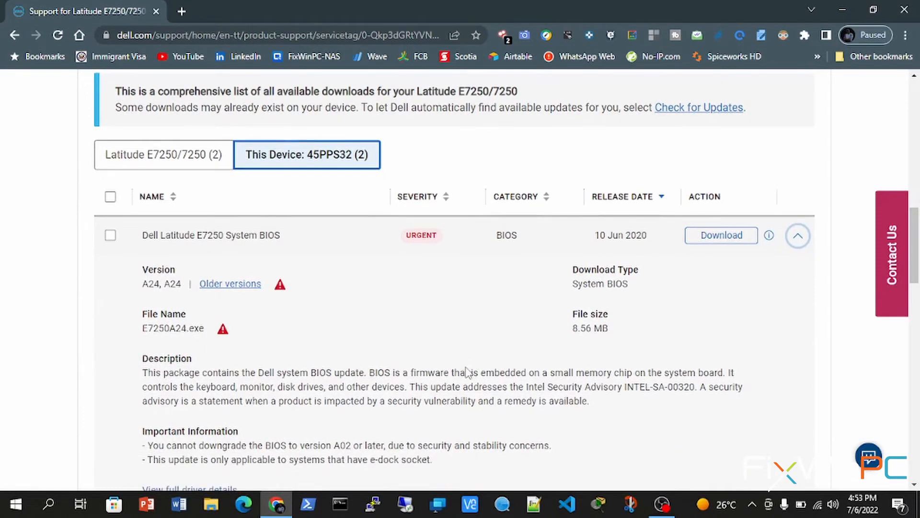
{"action": "scroll", "scroll_direction": "down", "scroll_amount": 3}
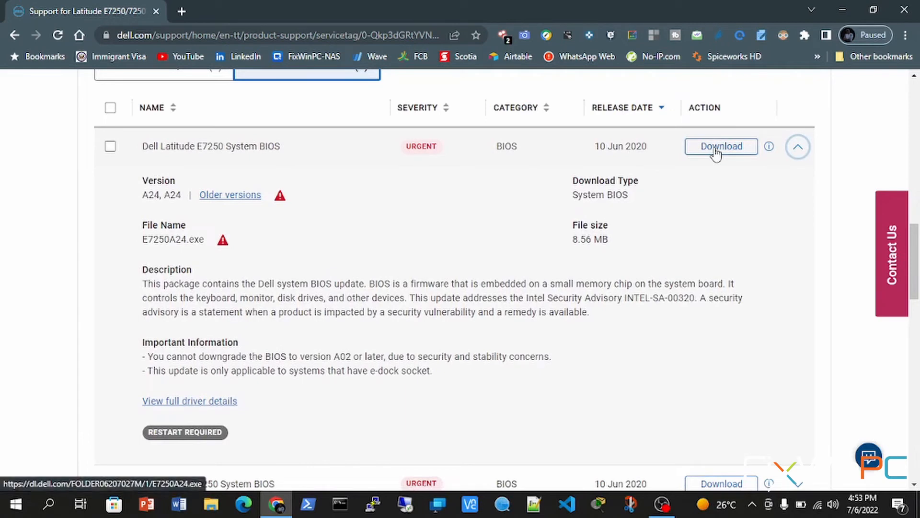
{"action": "left_click", "coordinate": [721, 146]}
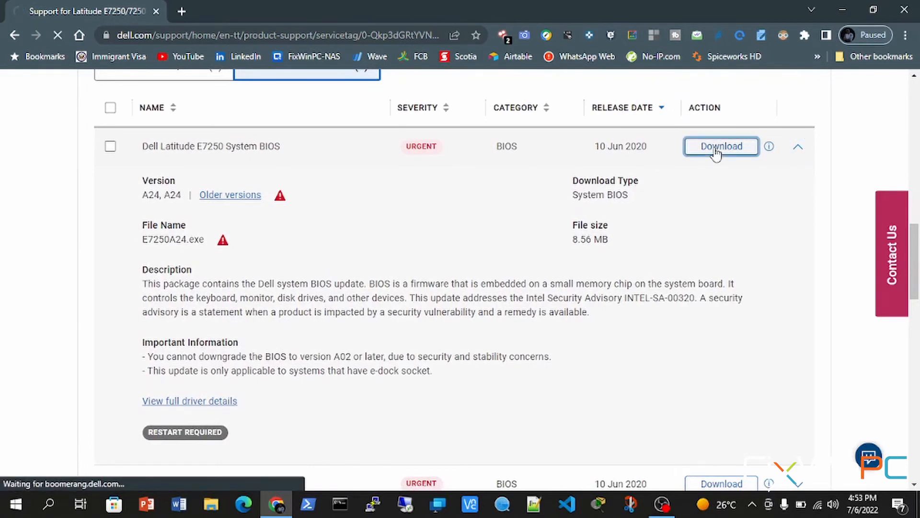
{"action": "left_click", "coordinate": [722, 146]}
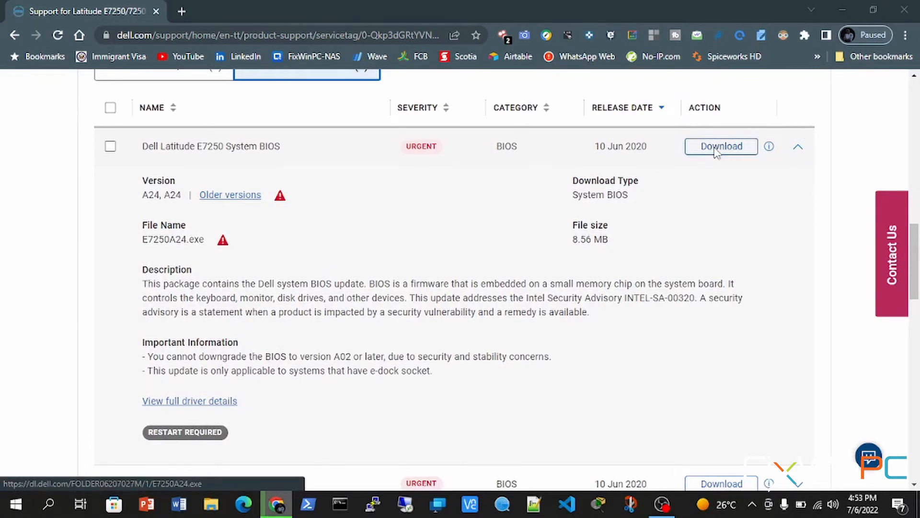
{"action": "left_click", "coordinate": [721, 145]}
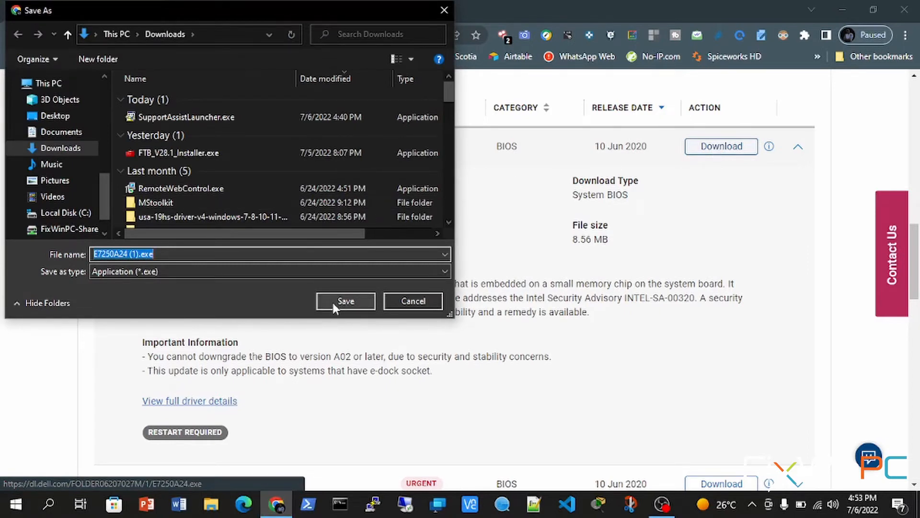
{"action": "left_click", "coordinate": [345, 300]}
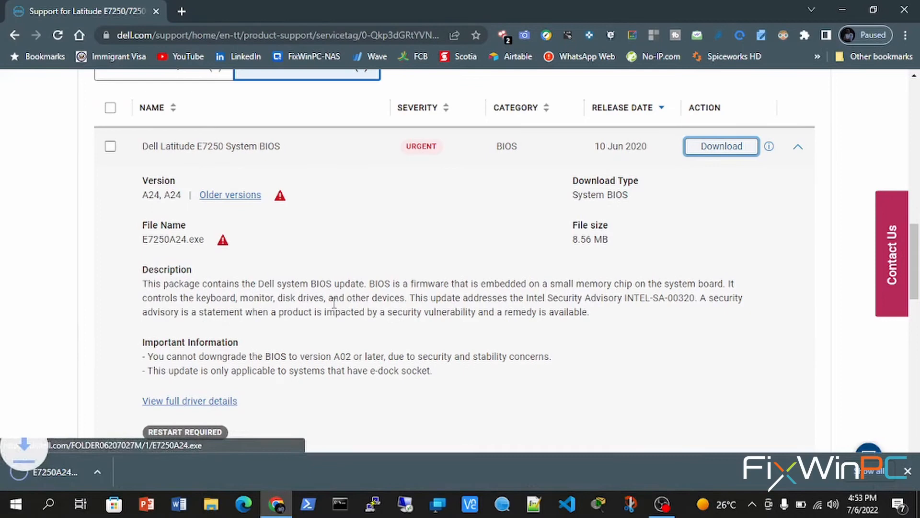
{"action": "left_click", "coordinate": [721, 146]}
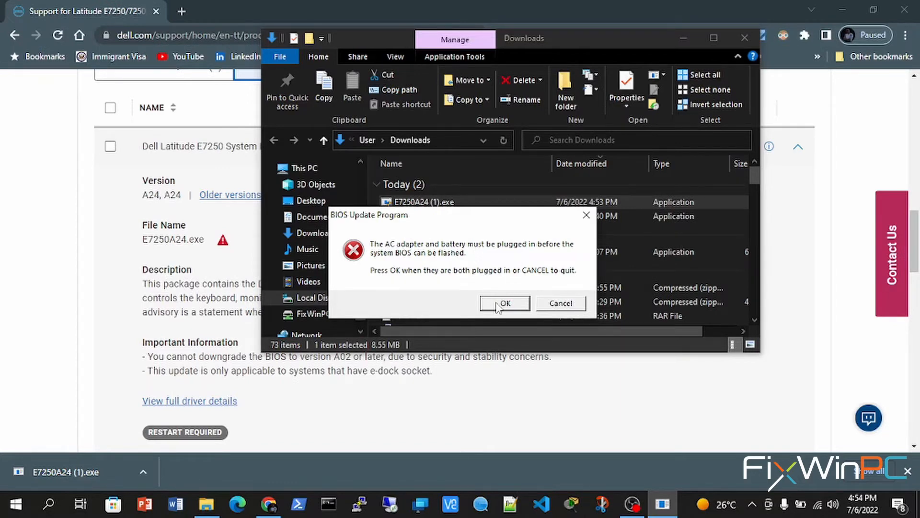
- Dismiss the updater's AC adapter and battery requirement warning with OK
{"action": "left_click", "coordinate": [503, 303]}
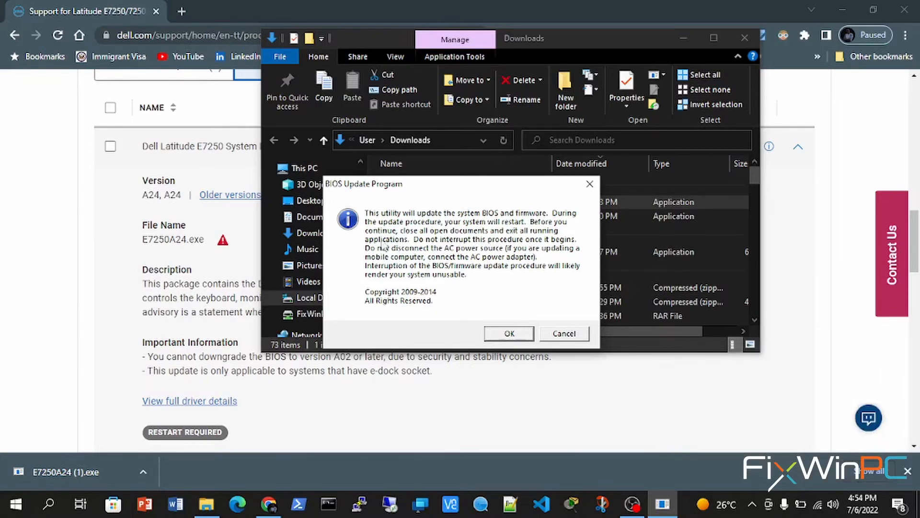
{"action": "mouse_move", "coordinate": [452, 249]}
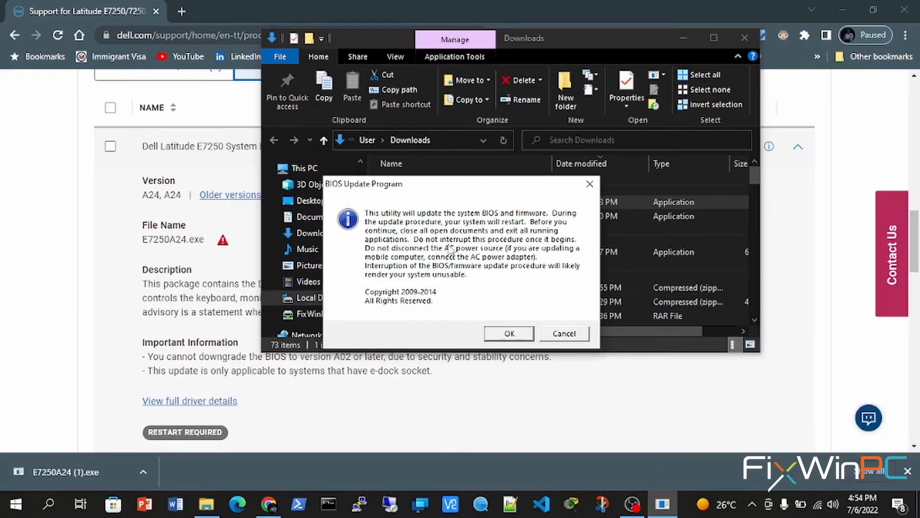
{"action": "mouse_move", "coordinate": [496, 262]}
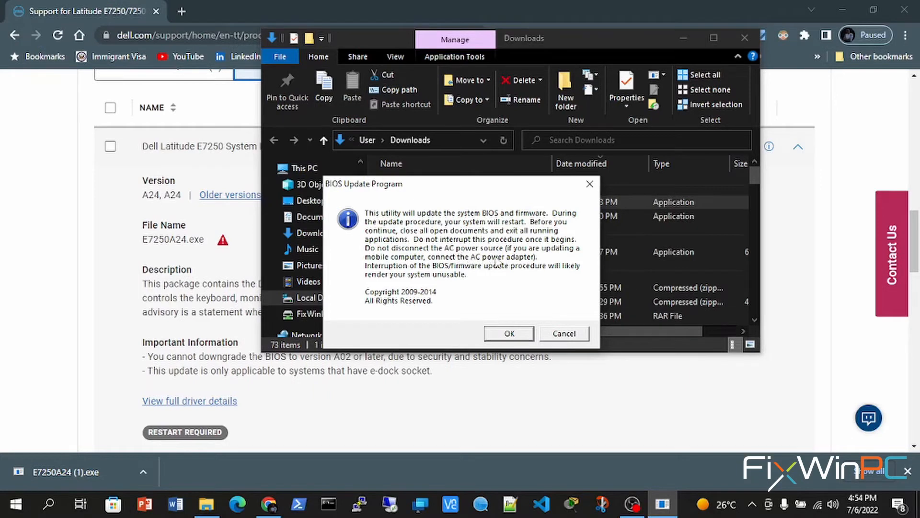
{"action": "mouse_move", "coordinate": [444, 281]}
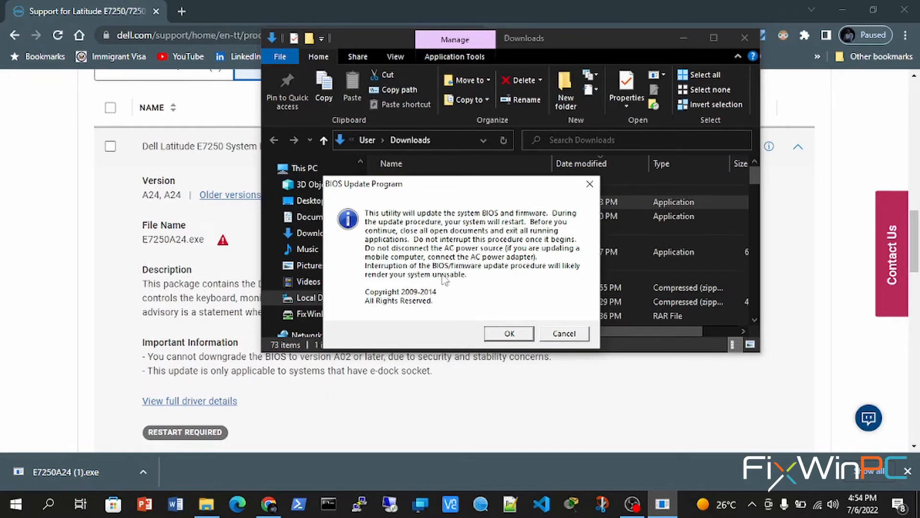
{"action": "mouse_move", "coordinate": [417, 285]}
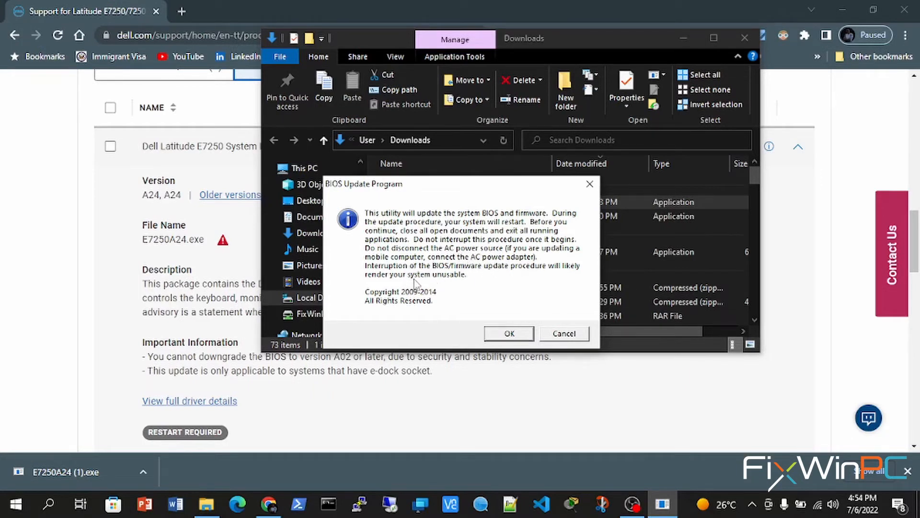
{"action": "mouse_move", "coordinate": [498, 309]}
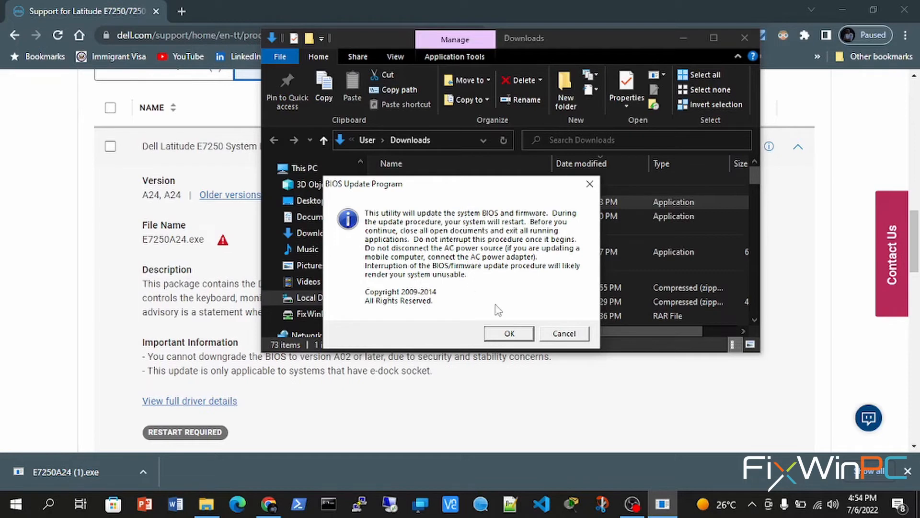
- Accept the notice that BIOS and firmware will update and the system will restart
{"action": "left_click", "coordinate": [508, 333]}
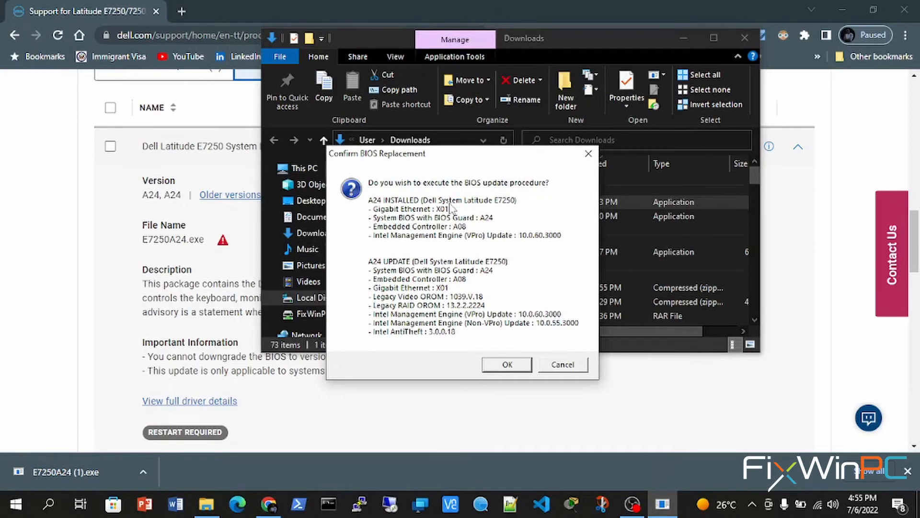
{"action": "mouse_move", "coordinate": [470, 244]}
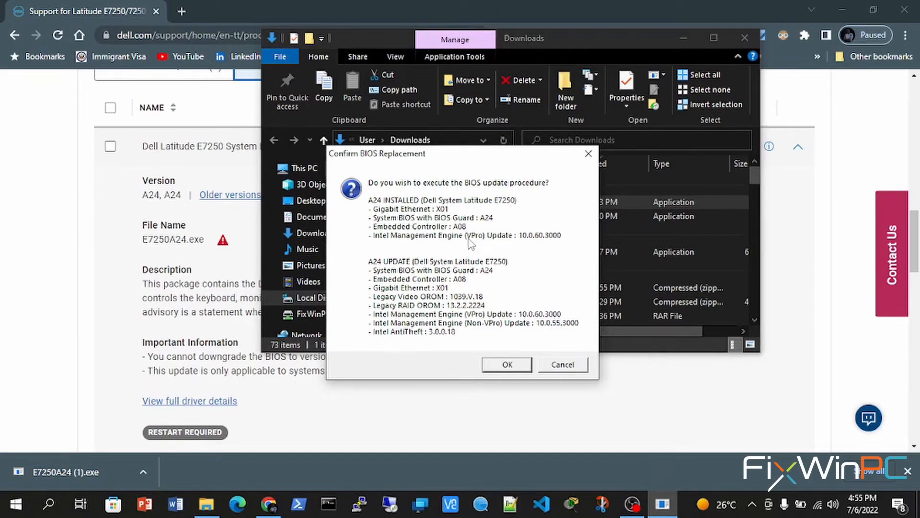
{"action": "mouse_move", "coordinate": [479, 282]}
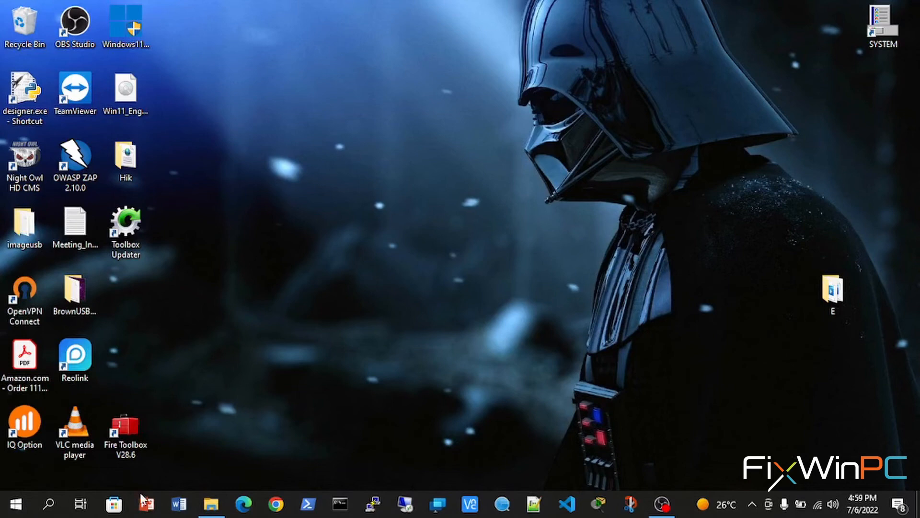
{"action": "left_click", "coordinate": [14, 504]}
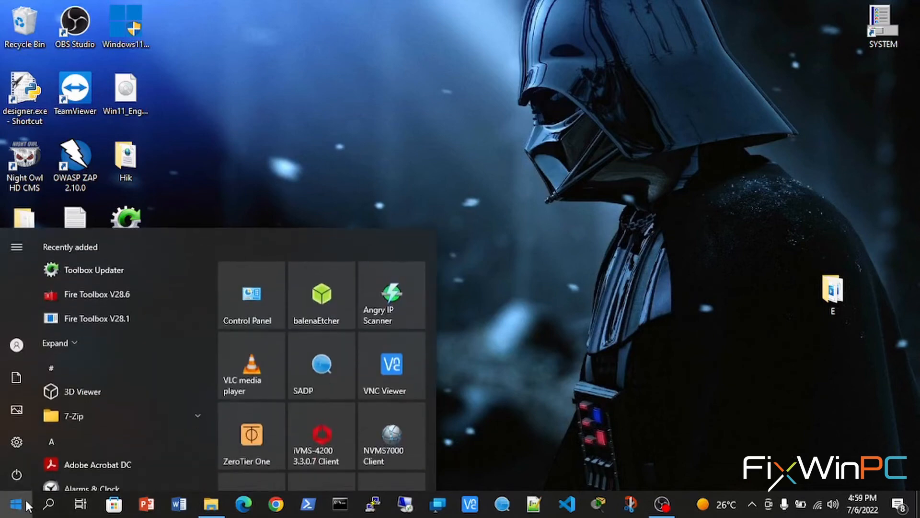
{"action": "type", "text": "system"}
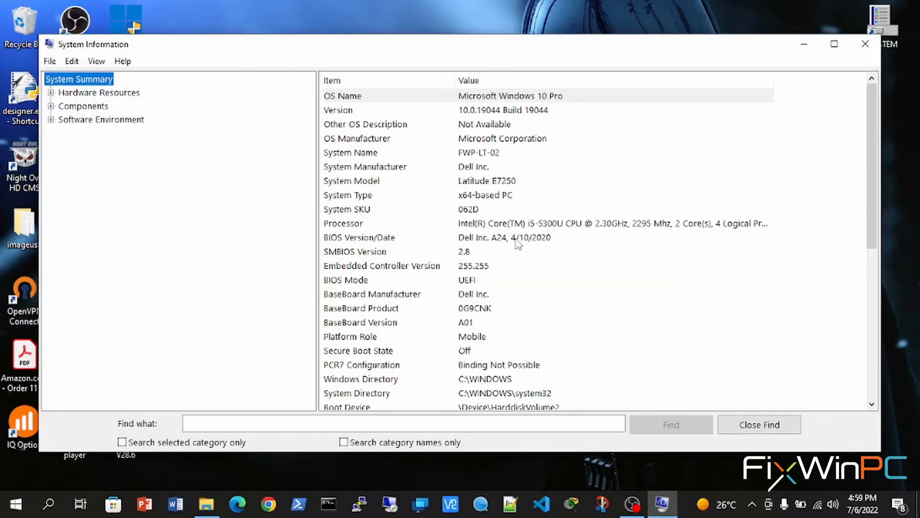
{"action": "left_click", "coordinate": [505, 237]}
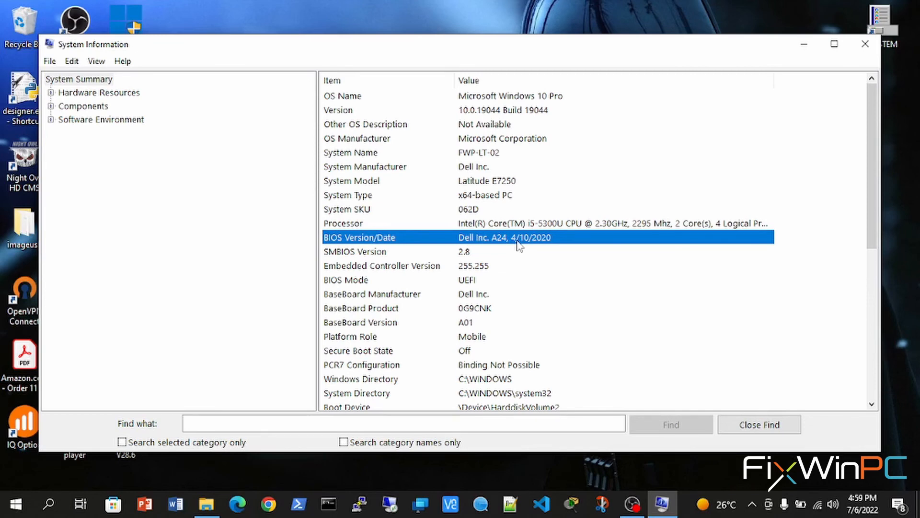
{"action": "mouse_move", "coordinate": [534, 246]}
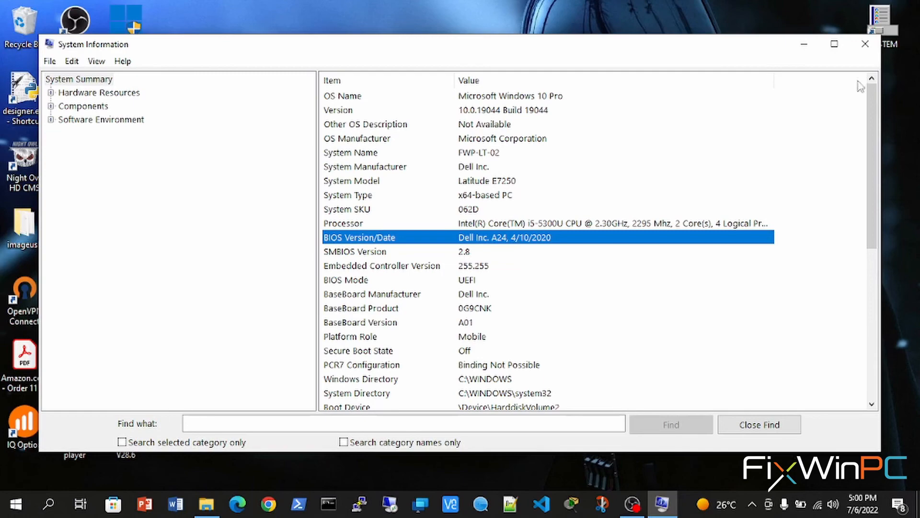
{"action": "mouse_move", "coordinate": [865, 45]}
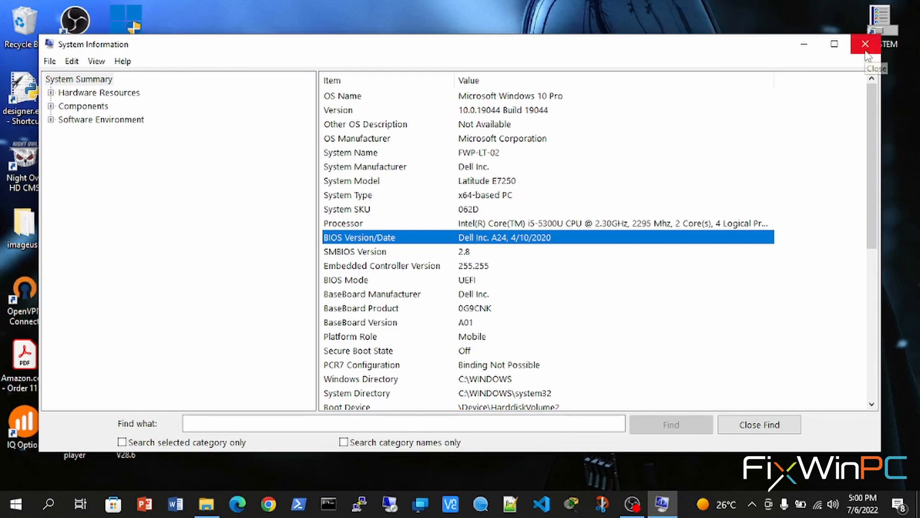
{"action": "left_click", "coordinate": [864, 44]}
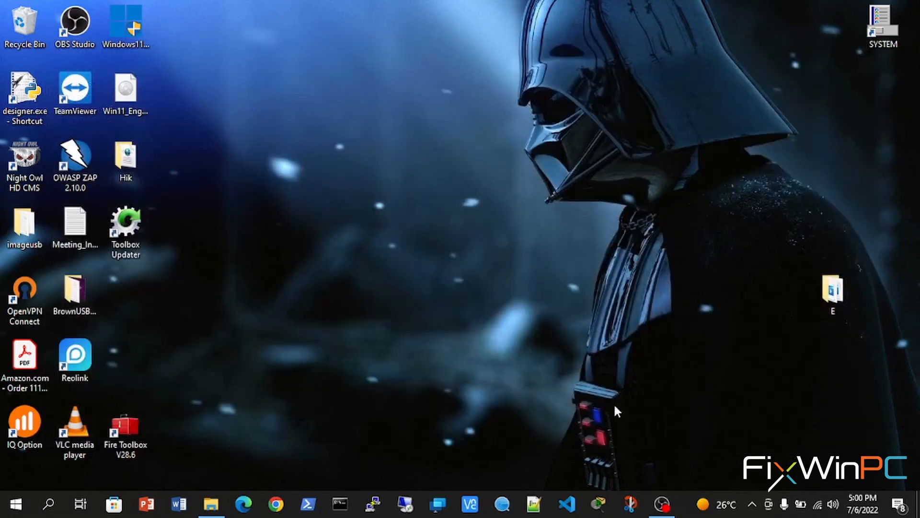